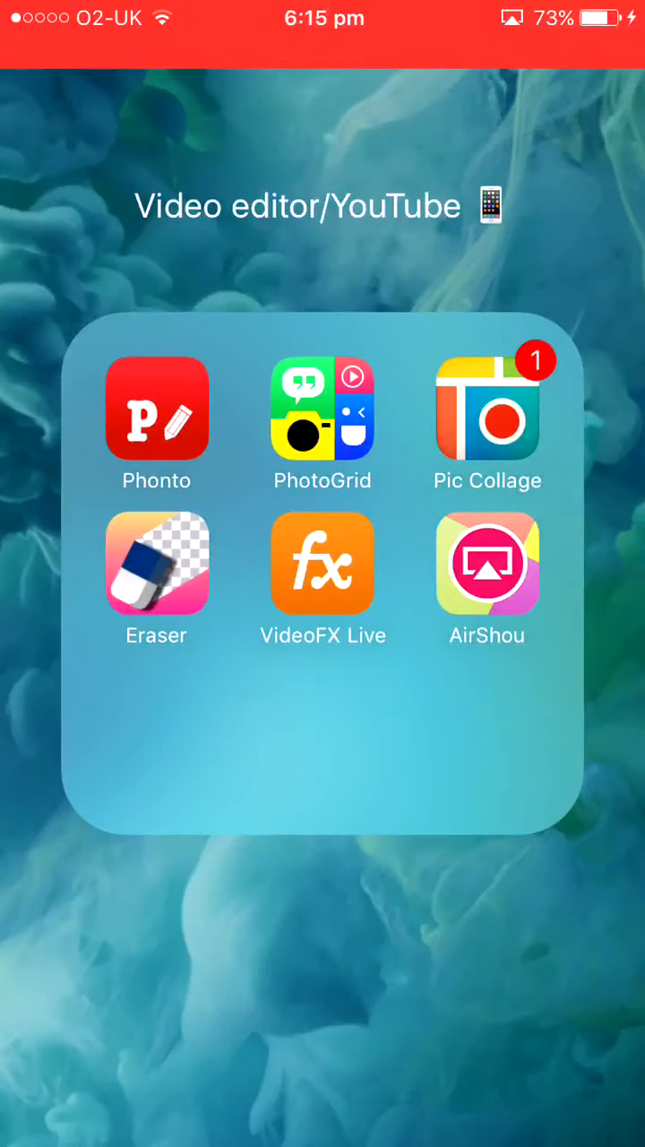
# - Launch the AirShou web clip from the Video editor folder to load its iemulators.com page
pyautogui.click(488, 563)
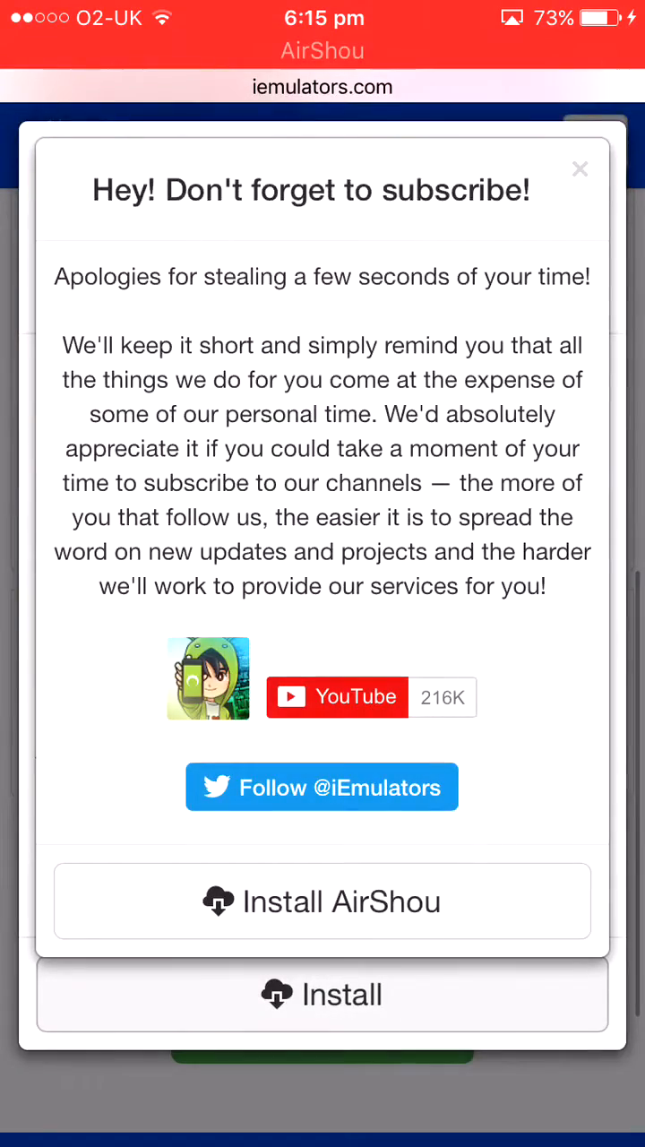
# - Dismiss the subscribe reminder and move toward the AirShou screen recorder description
pyautogui.click(579, 169)
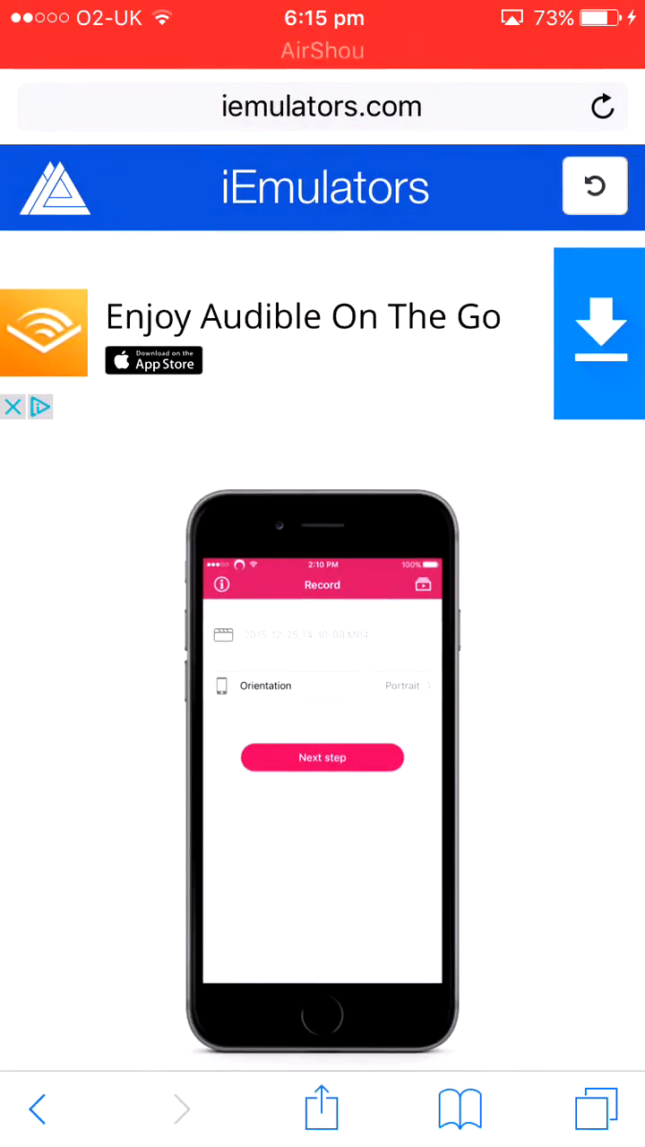
pyautogui.click(321, 106)
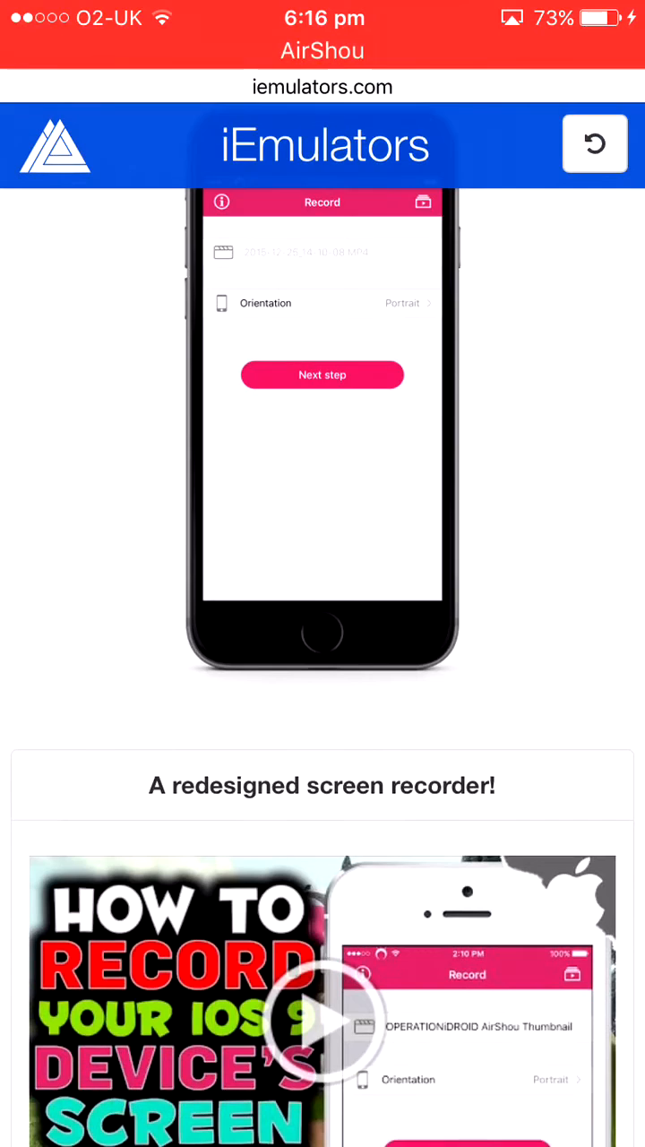
# - Scroll down the page to the AirShou download listing with its Install option
pyautogui.scroll(-3)
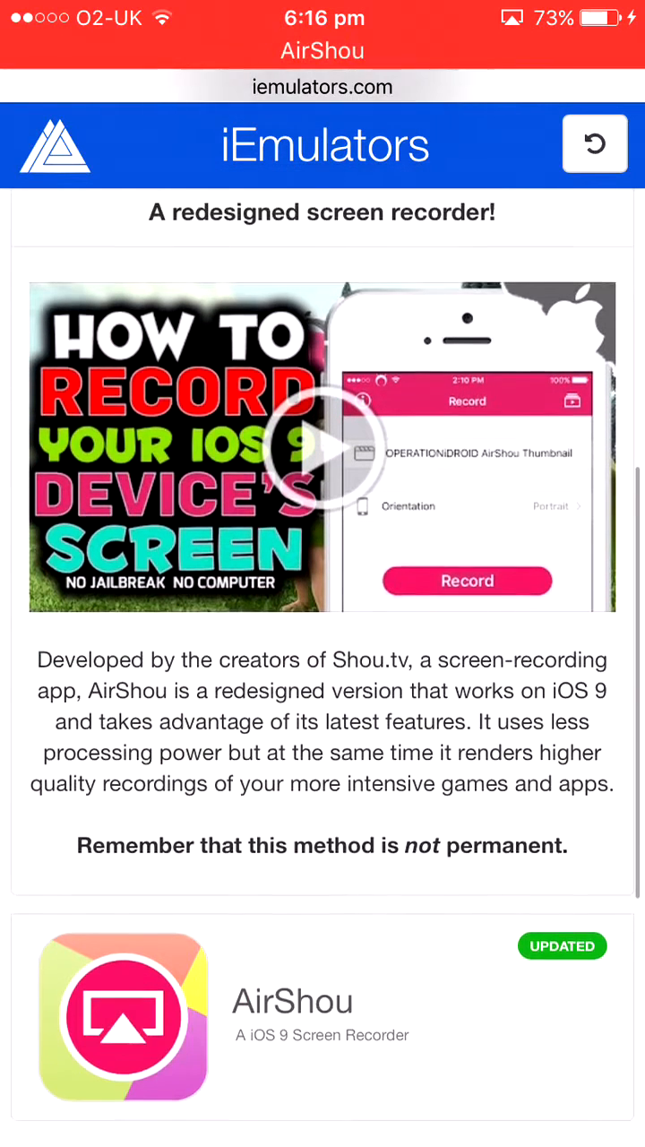
pyautogui.scroll(-3)
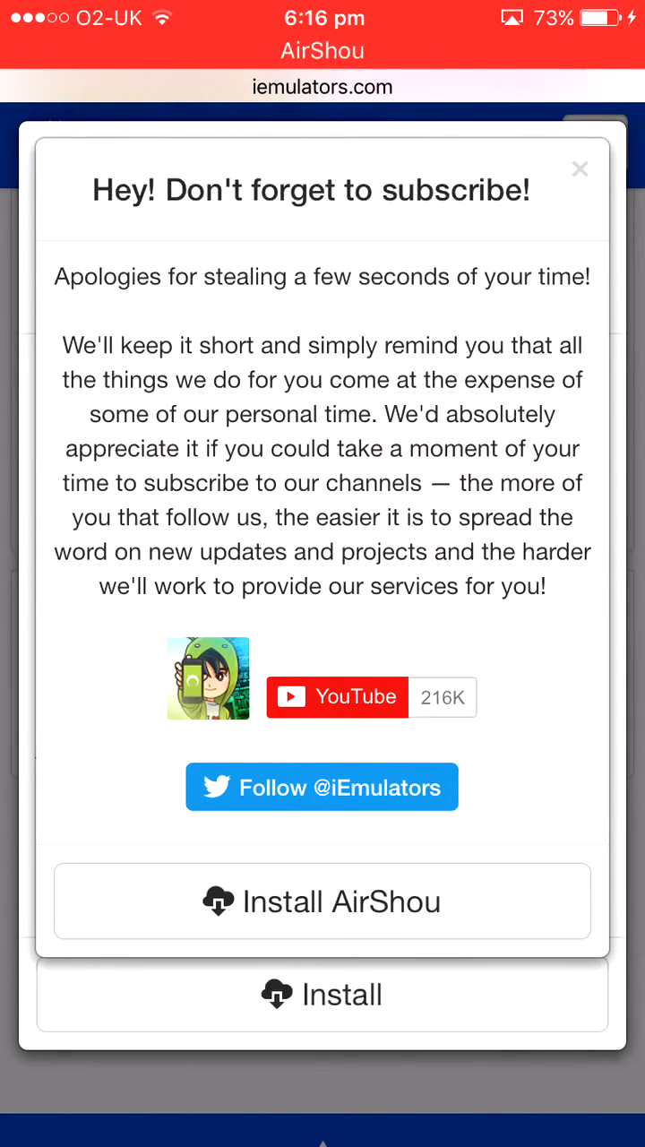
# - Install AirShou from the popup and return to the home screen
pyautogui.click(581, 169)
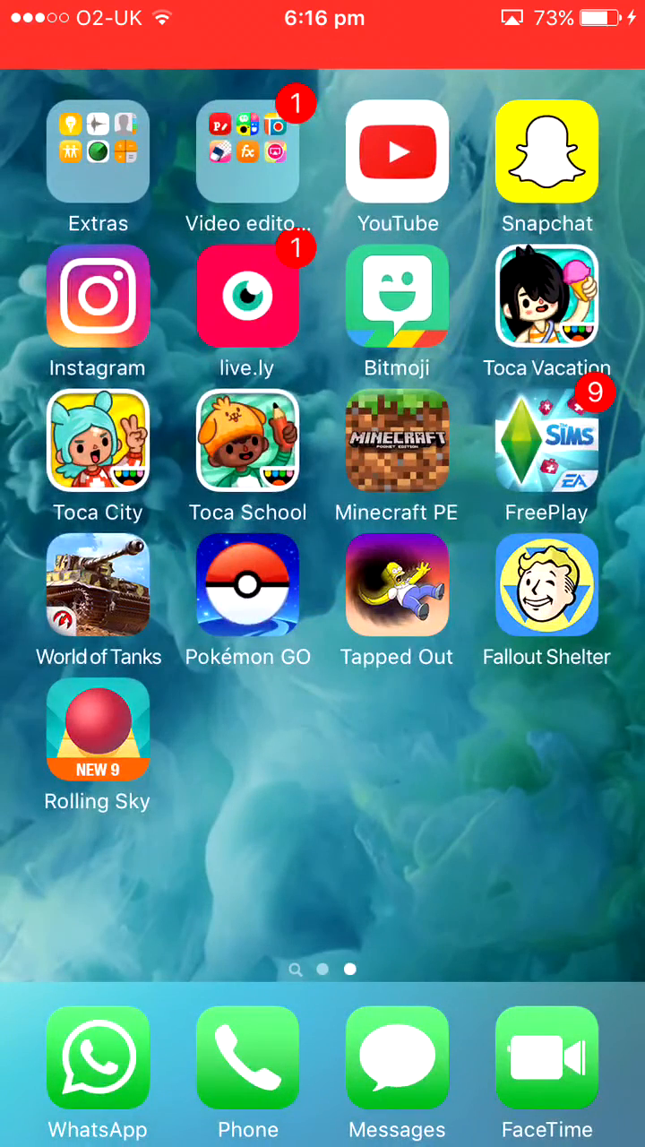
# - Launch the Settings app from the home screen
pyautogui.click(247, 153)
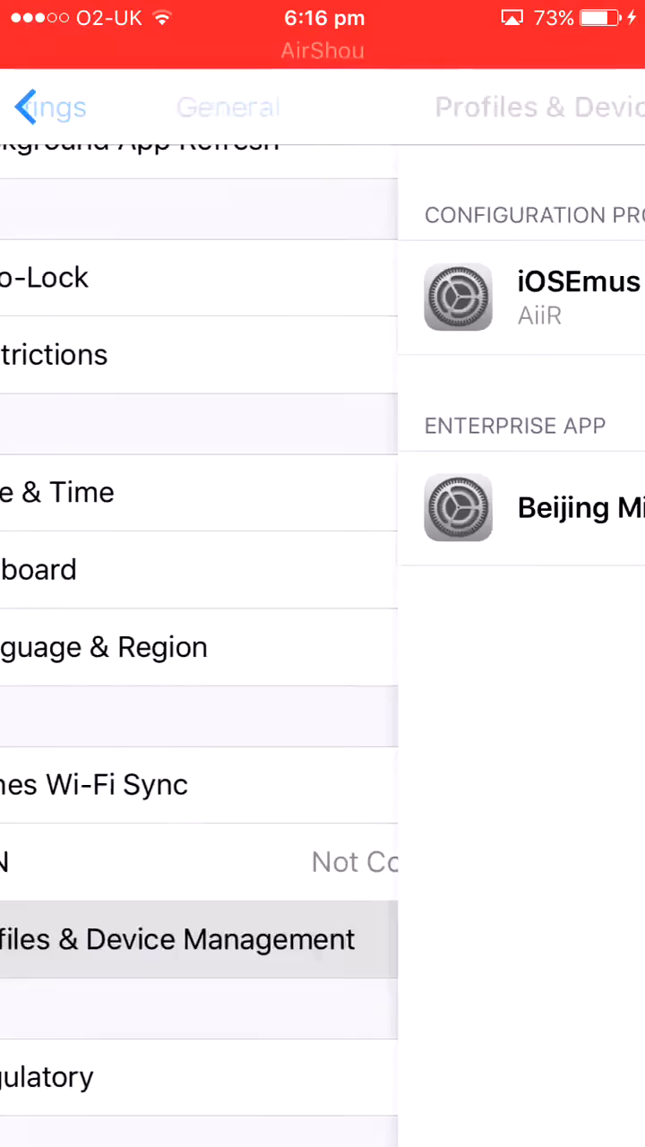
# - Trust the Beijing Microchild Technology enterprise developer so AirShou shows Verified, then go back
pyautogui.click(36, 107)
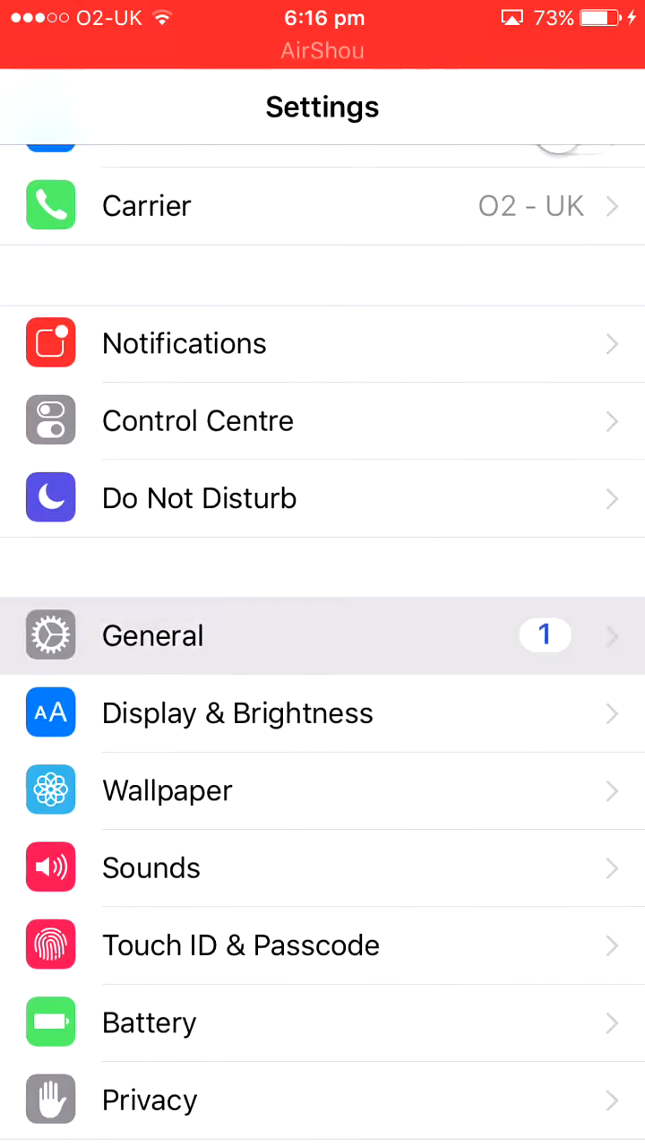
pyautogui.click(153, 634)
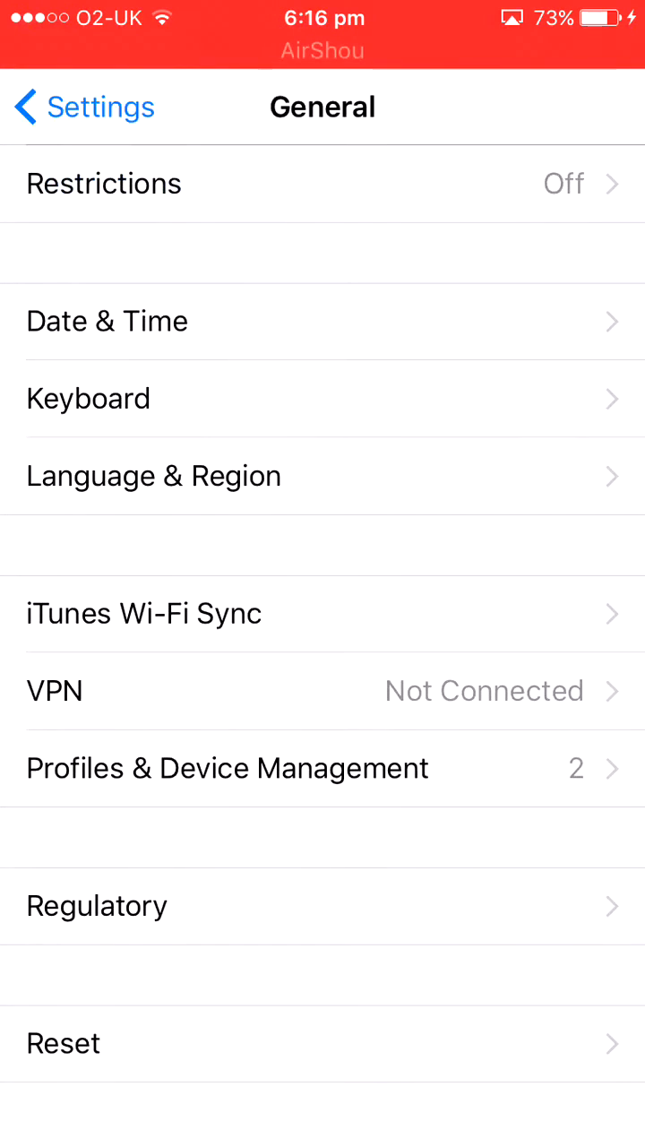
pyautogui.click(227, 767)
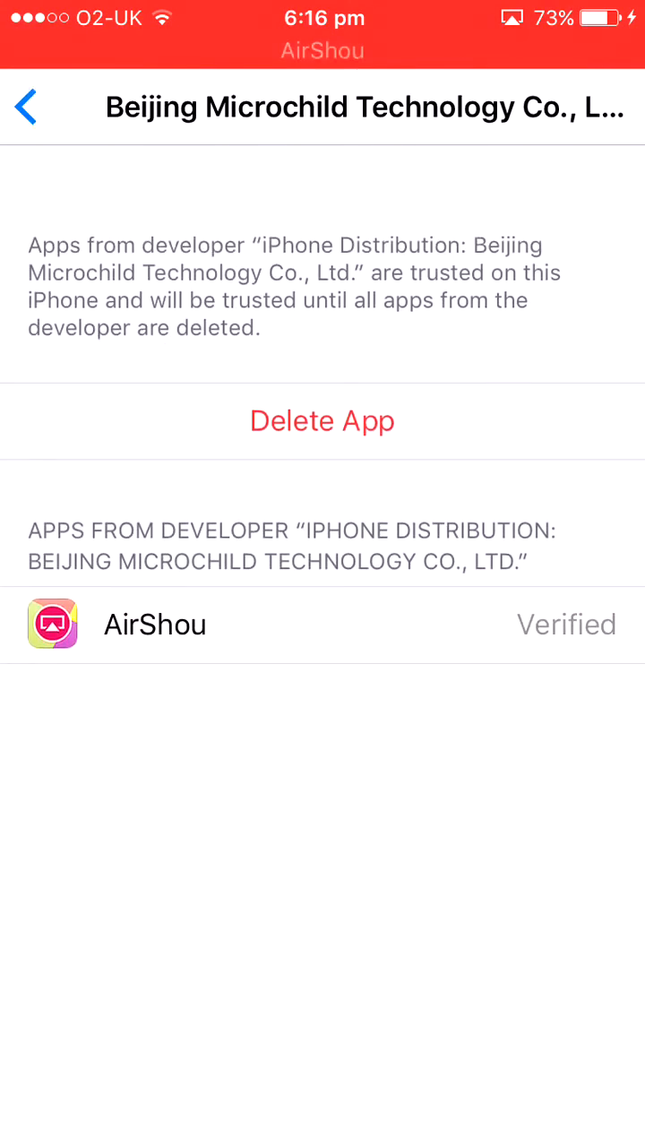
pyautogui.click(25, 107)
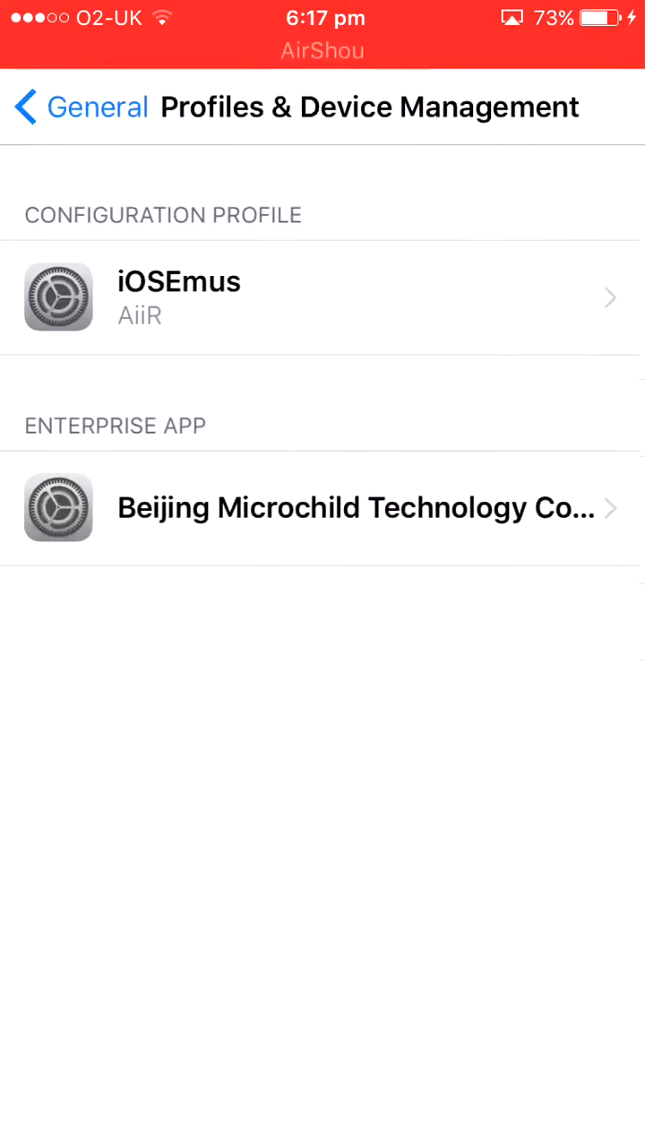